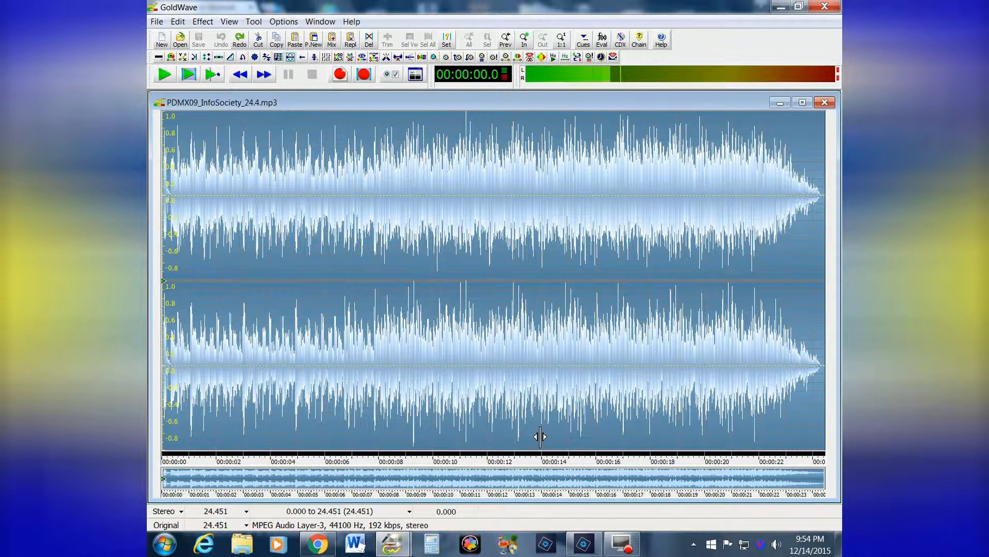
mouse_move(540, 430)
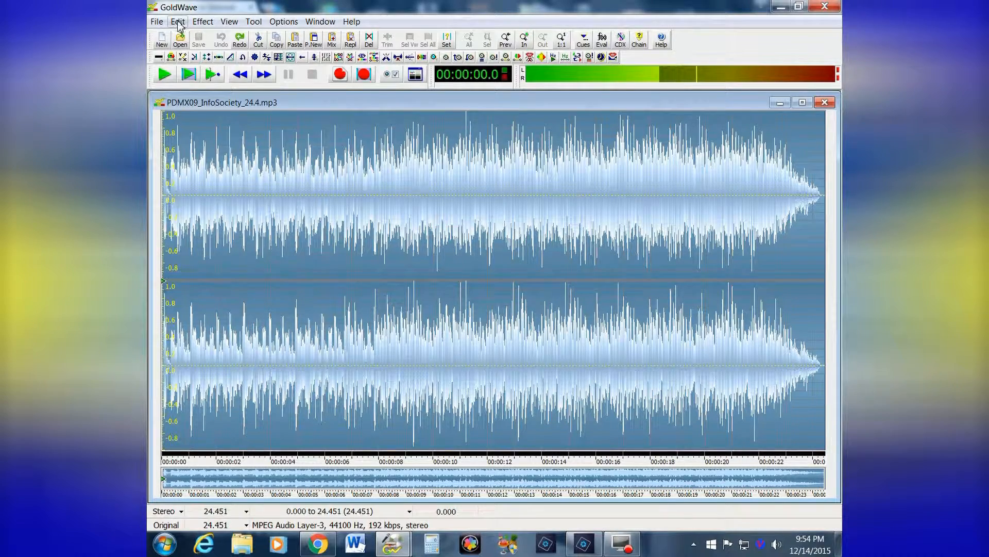
Step: Open PDMX011_BoysClub_20.mp3 from My Music alongside the InfoSociety track
left_click(177, 21)
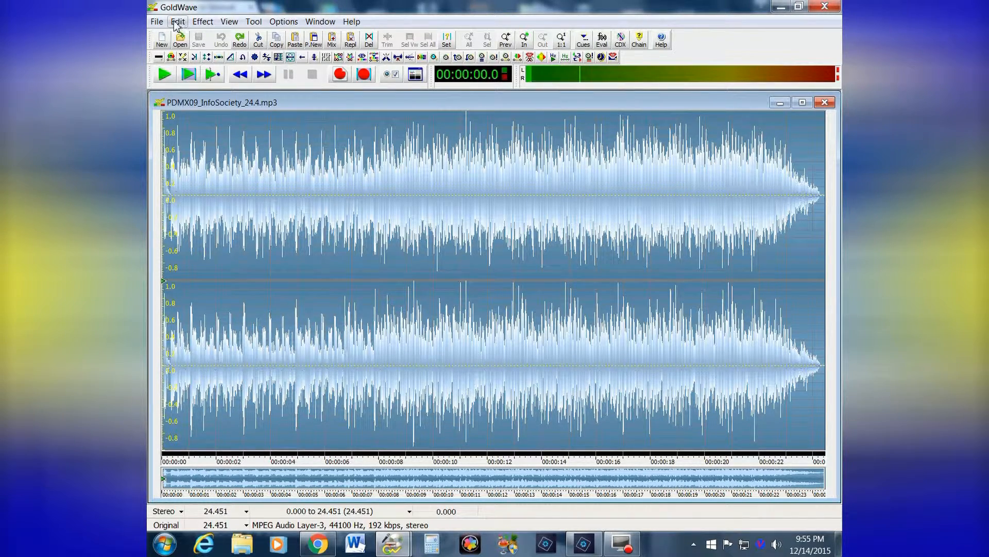
left_click(155, 22)
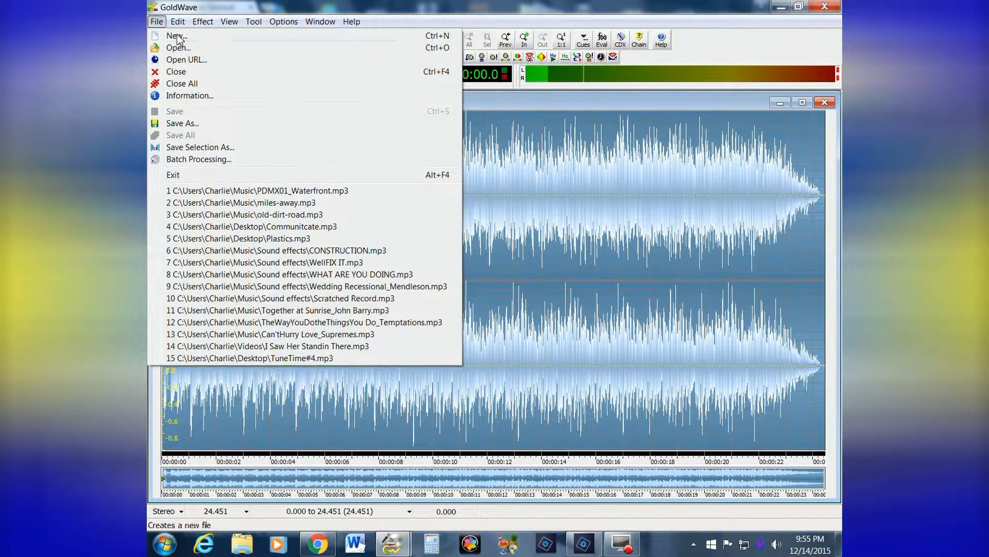
left_click(178, 48)
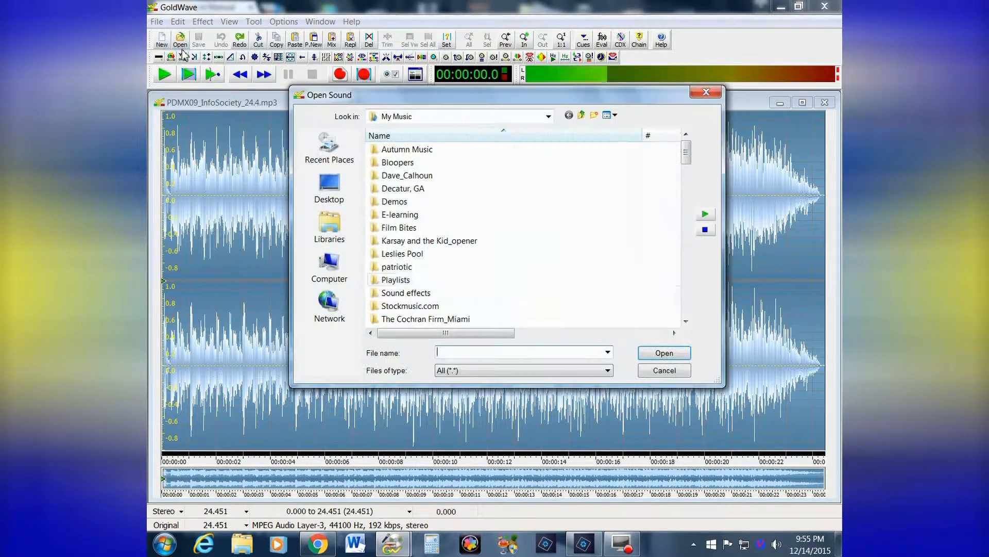
scroll("down", 3)
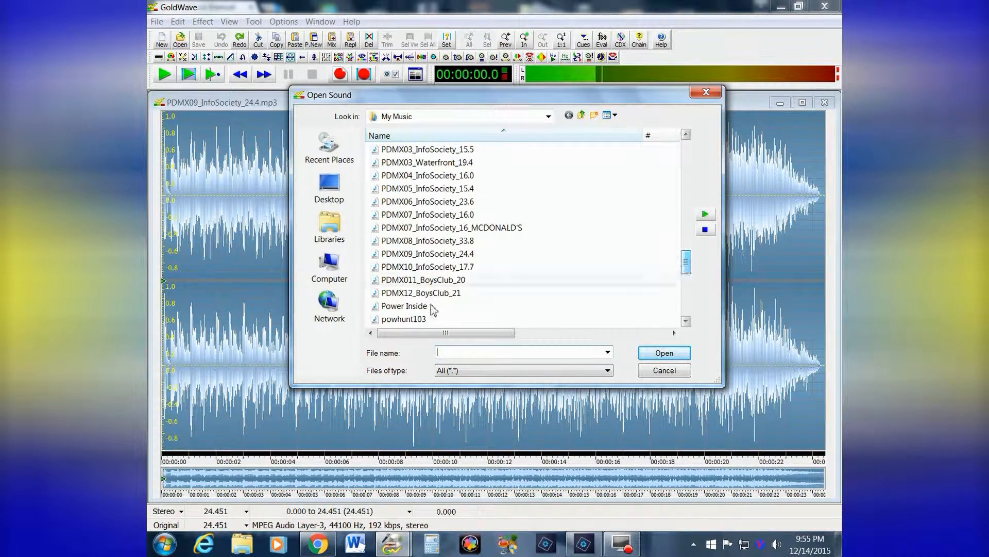
left_click(422, 280)
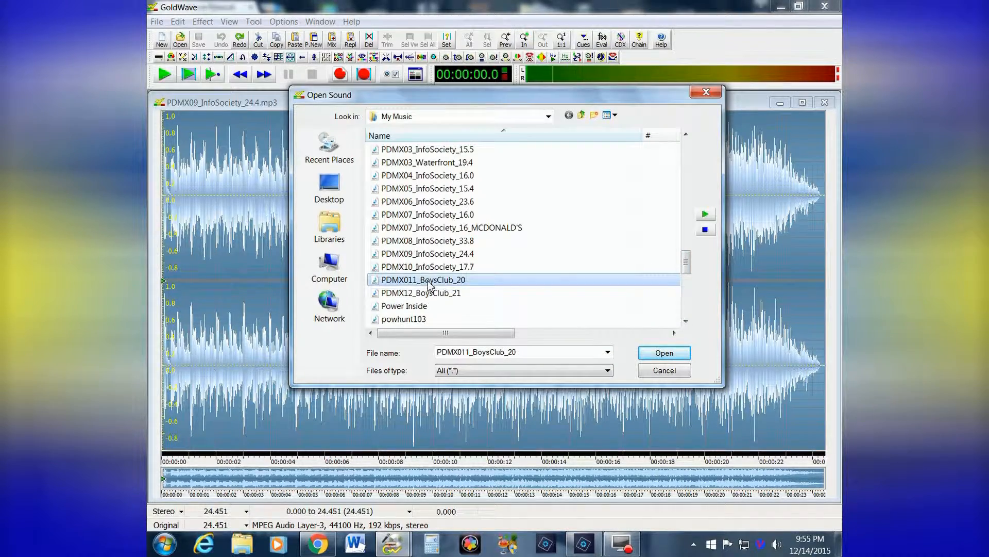
left_click(664, 352)
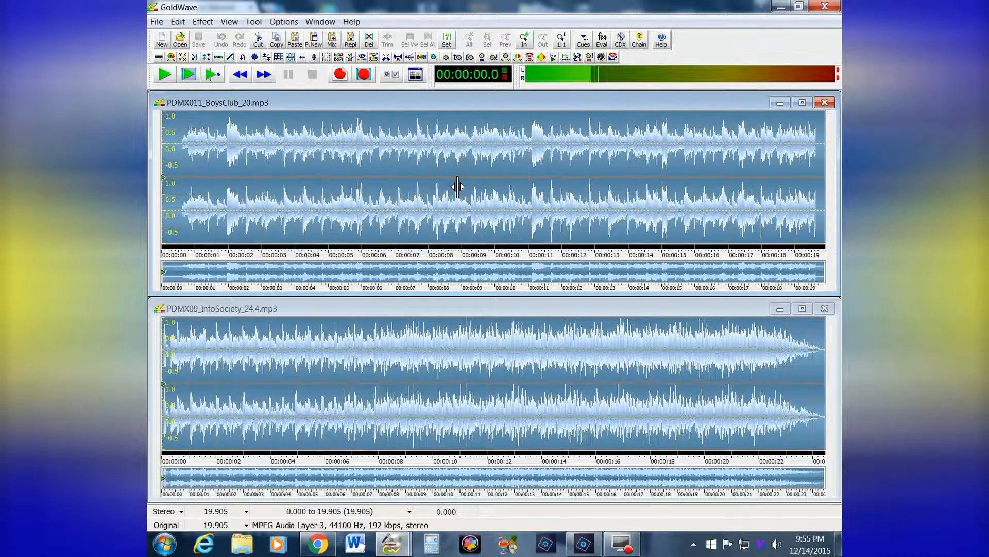
mouse_move(432, 317)
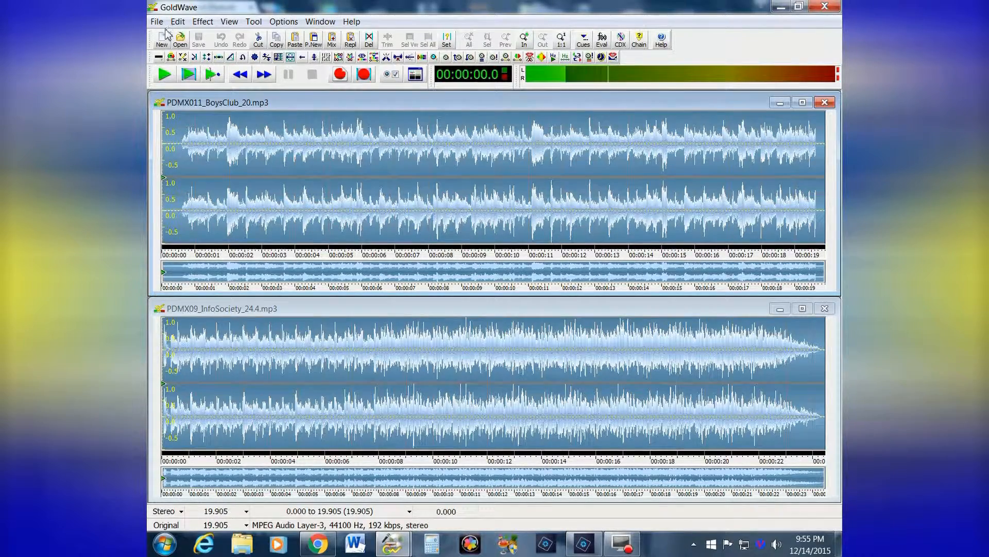
Step: Open the Crossfade dialog from the Edit menu for the BoysClub track
left_click(178, 20)
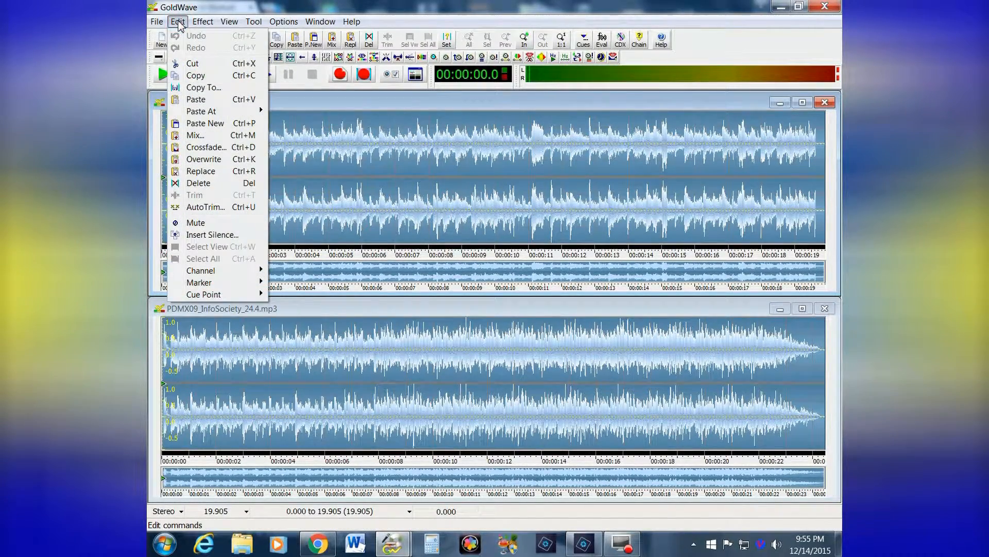
mouse_move(205, 146)
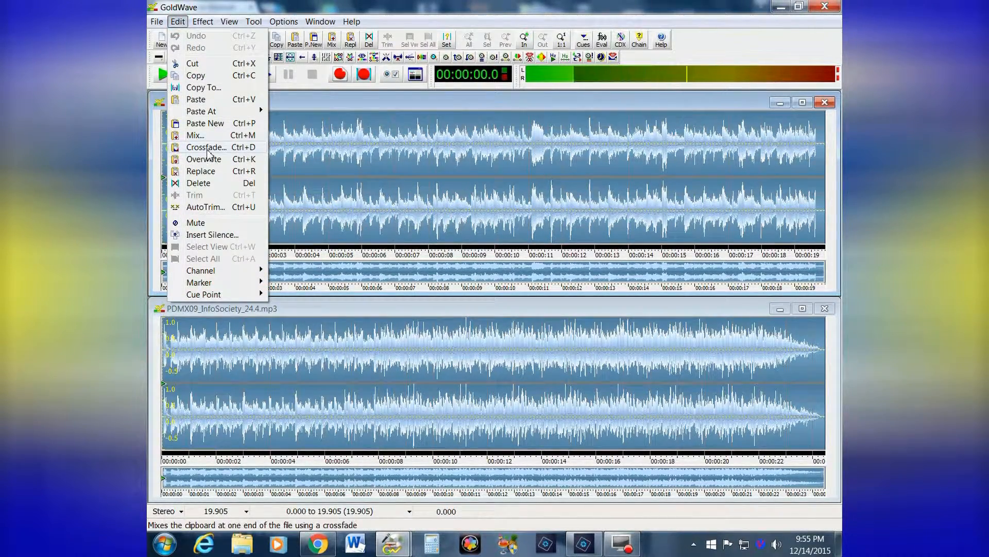
left_click(206, 147)
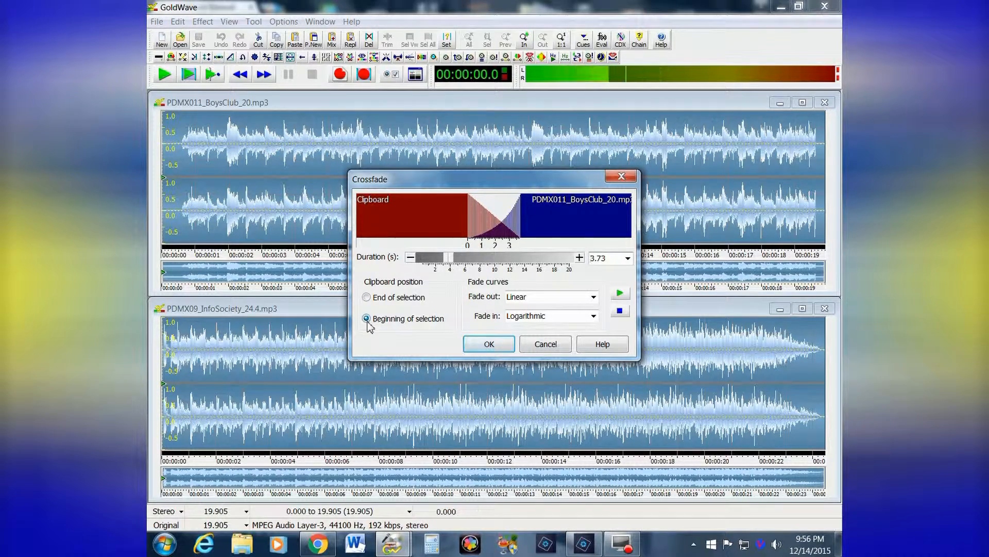
Step: Preview crossfade placements, then apply it with clipboard audio at the BoysClub beginning
left_click(366, 297)
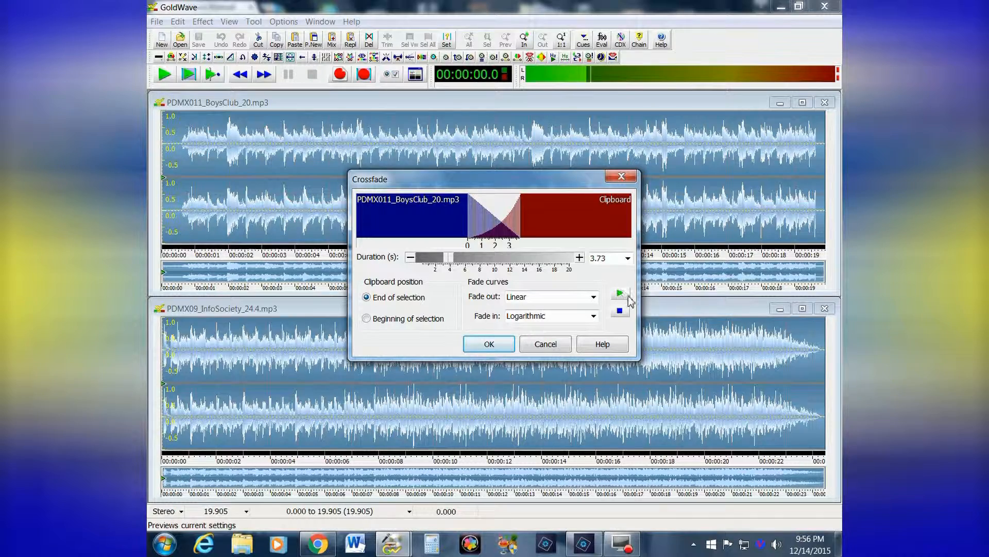
left_click(619, 295)
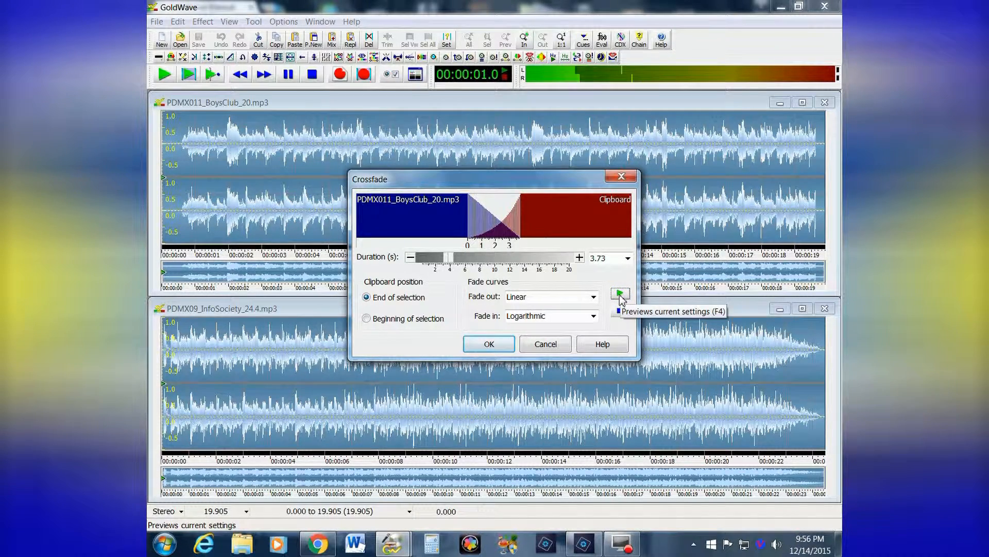
left_click(620, 294)
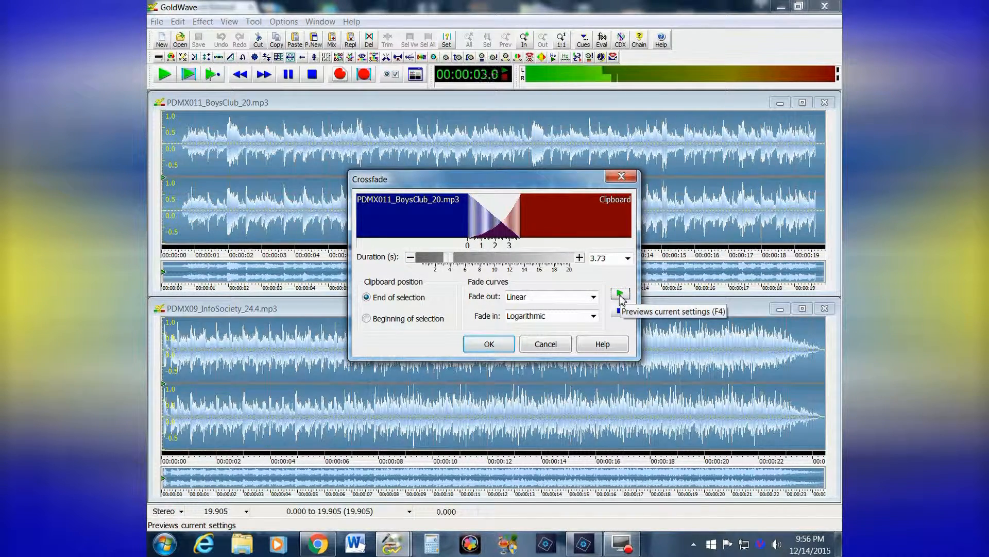
left_click(620, 295)
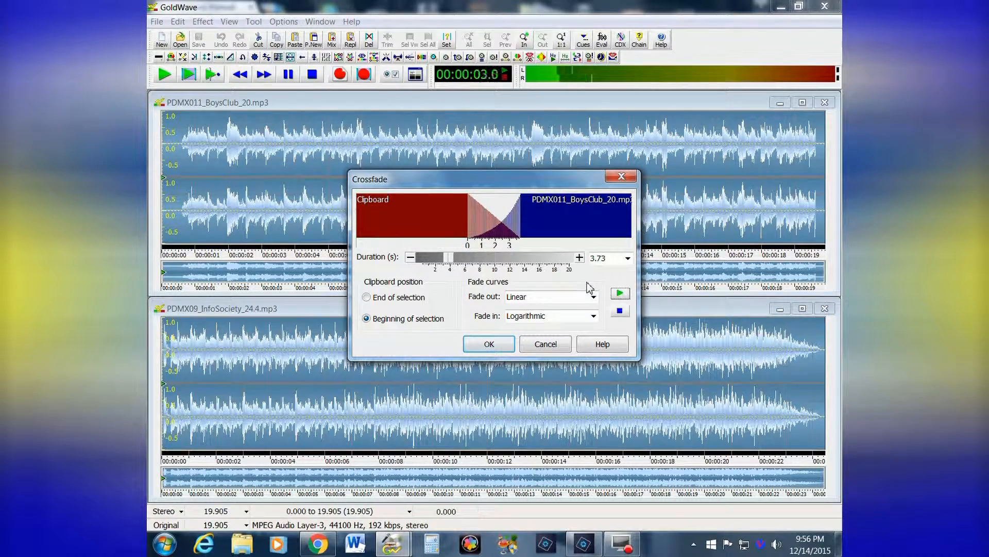
left_click(488, 343)
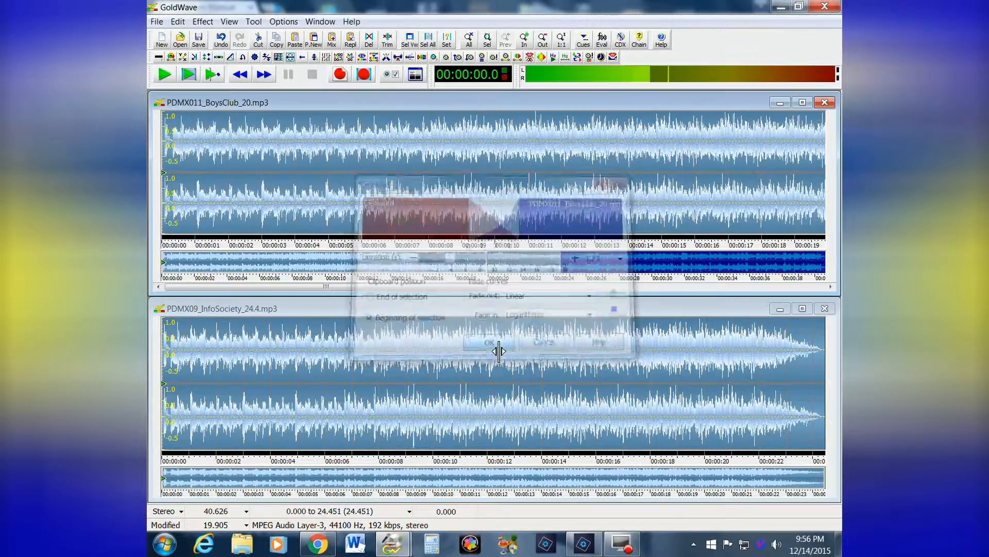
Step: Select roughly 18.9–27.7 s in the BoysClub waveform and play the join
left_click(489, 342)
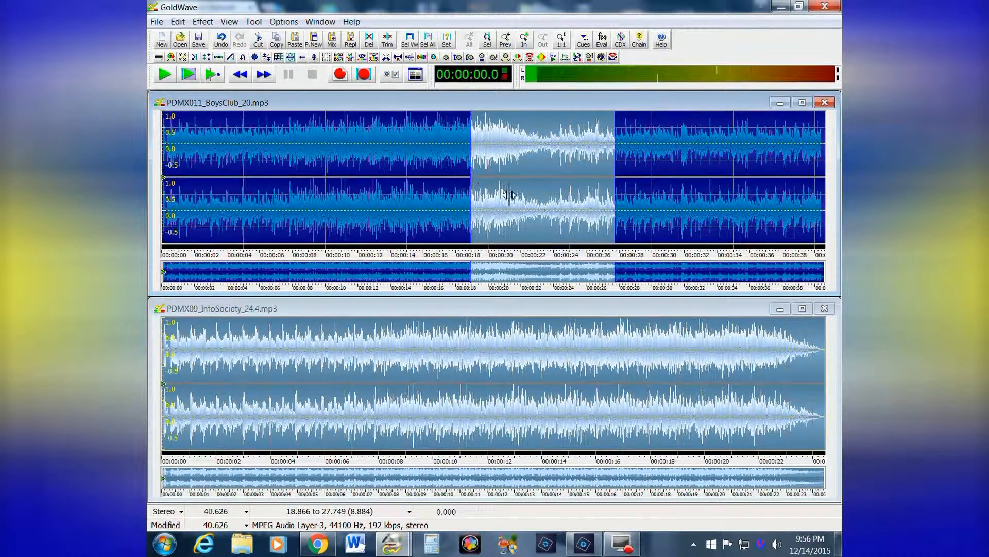
left_click(163, 74)
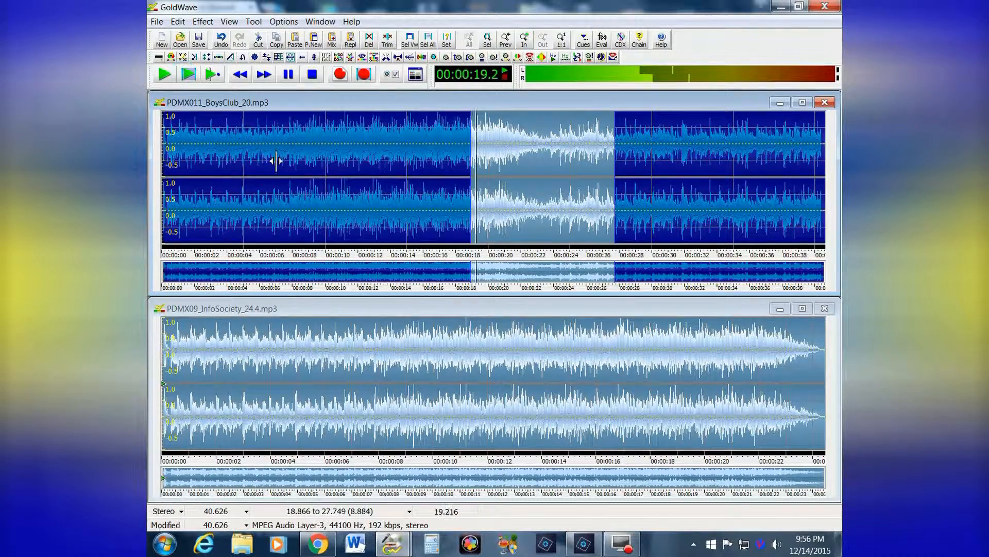